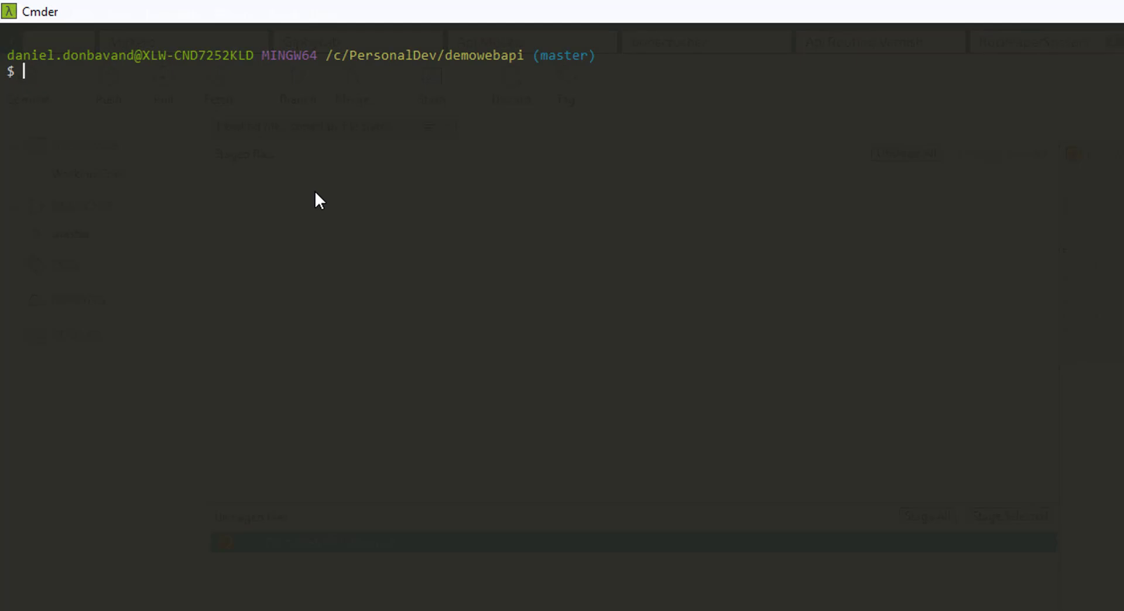
# Step: Commit Startup.cs as 'demoWebAPI example' and push it to the remote
pyautogui.write('git commit -a')
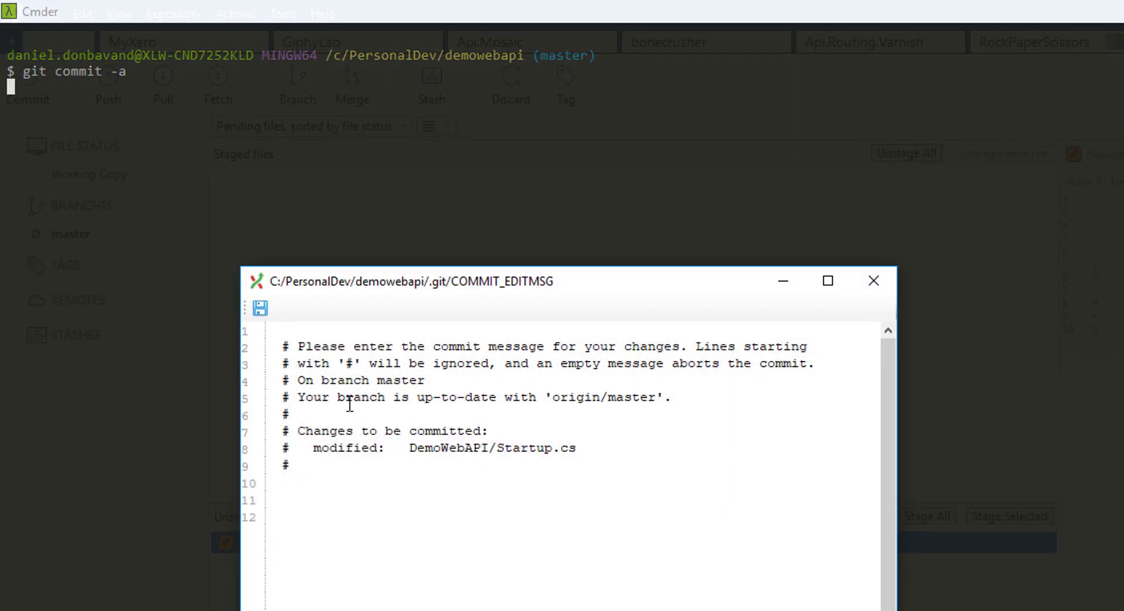
pyautogui.write('demoWebAPI example')
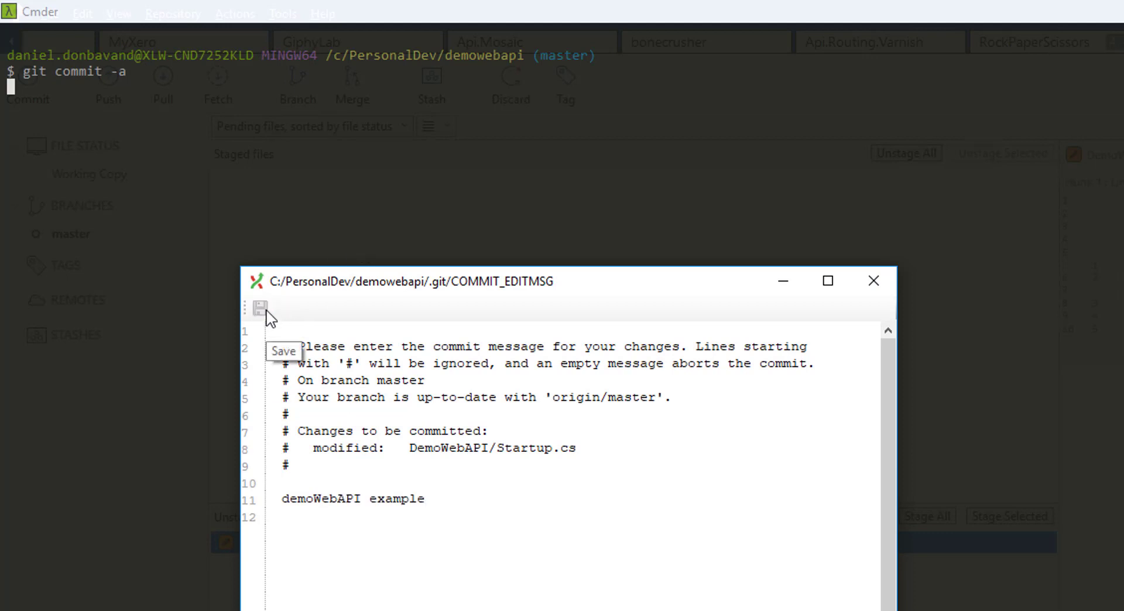
pyautogui.click(260, 306)
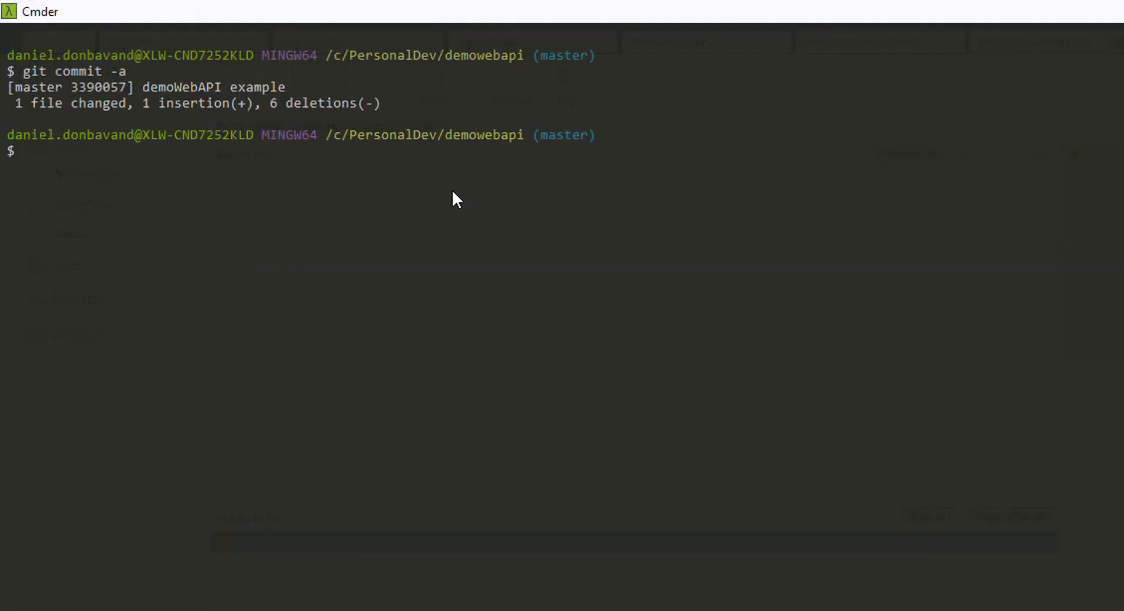
pyautogui.write('git push')
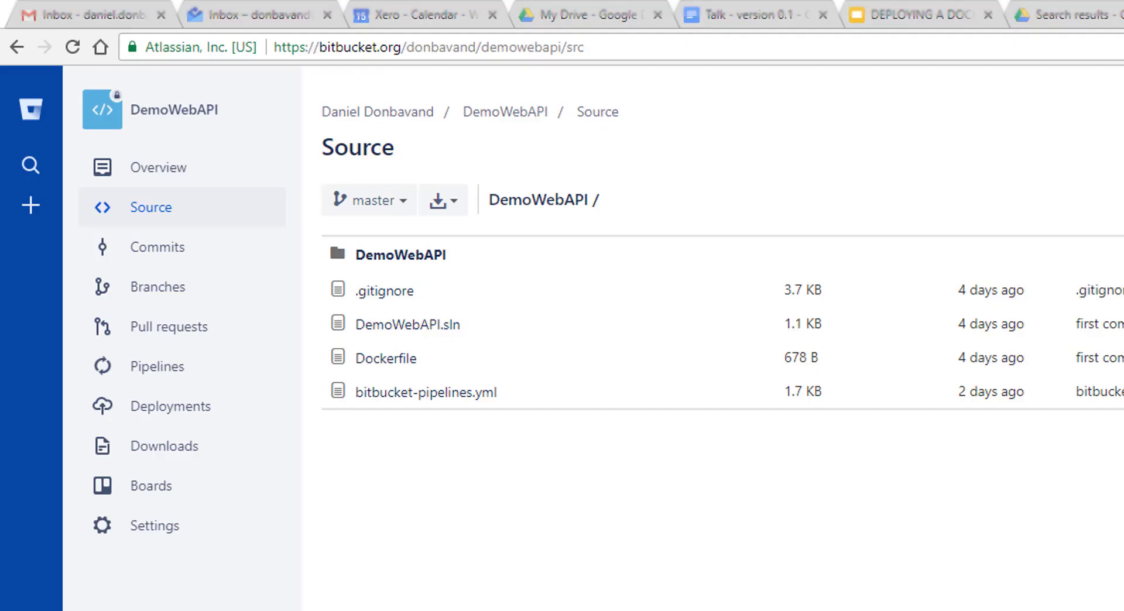
pyautogui.moveTo(178, 387)
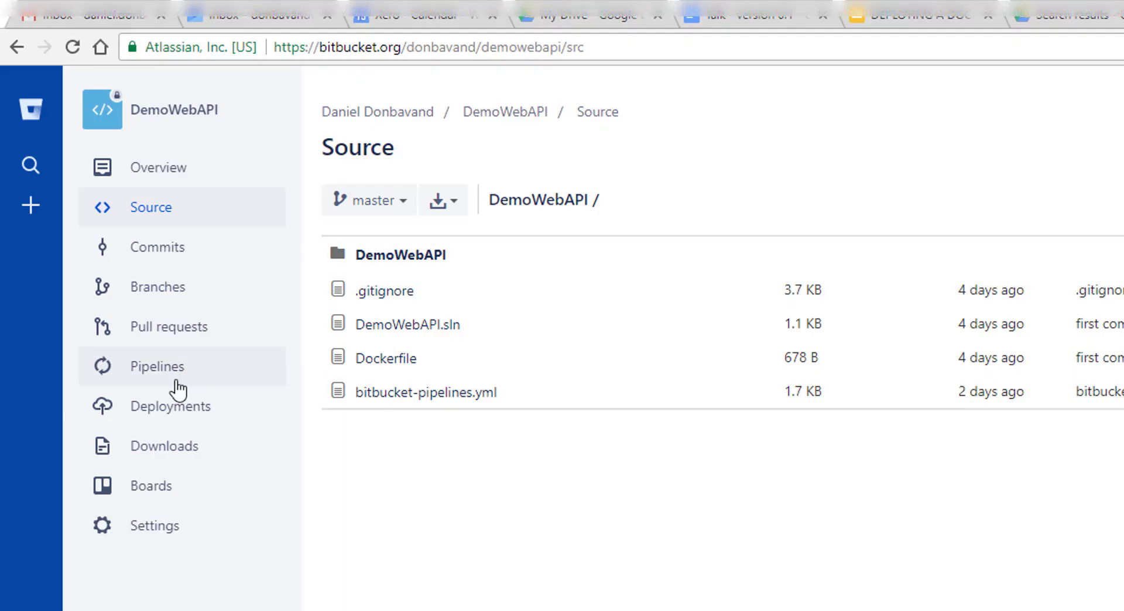
# Step: View the running build log of Bitbucket pipeline #28 'demoWebAPI example'
pyautogui.click(156, 366)
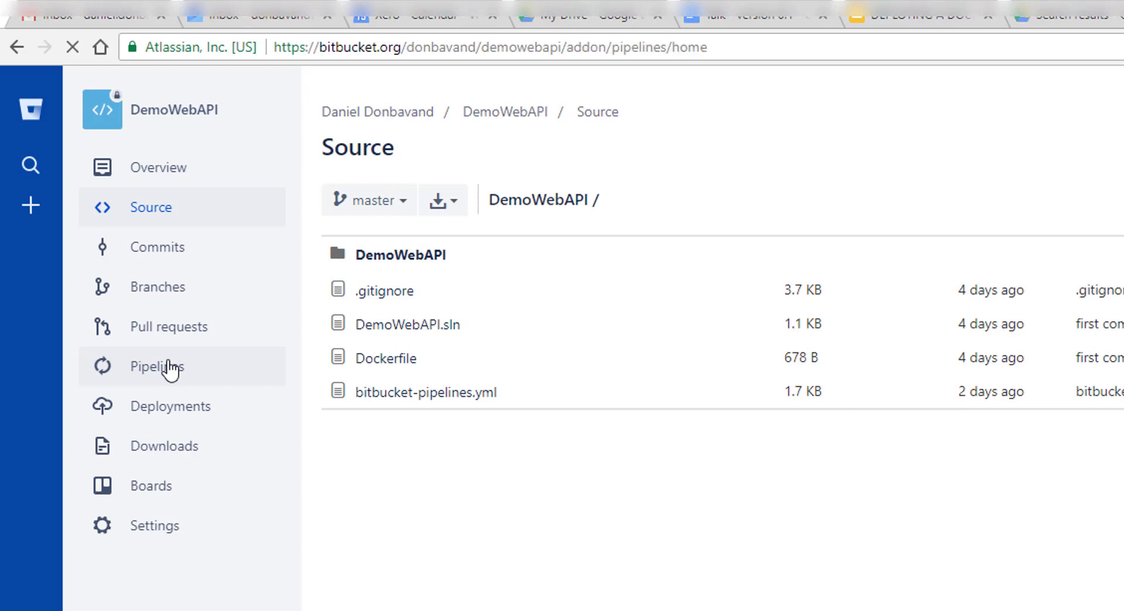
pyautogui.click(157, 366)
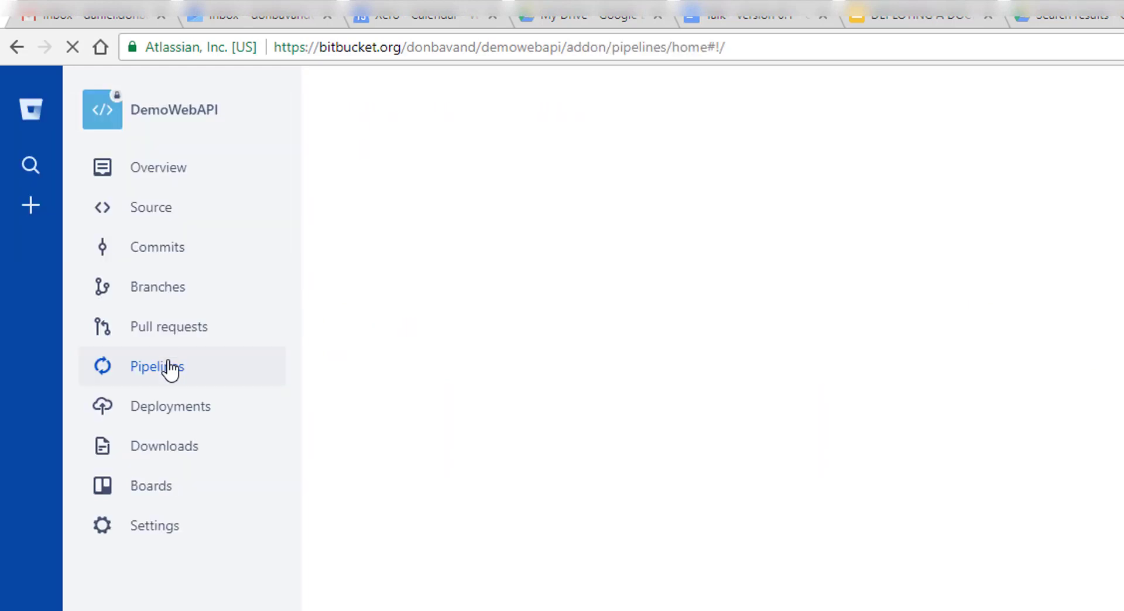
pyautogui.click(157, 366)
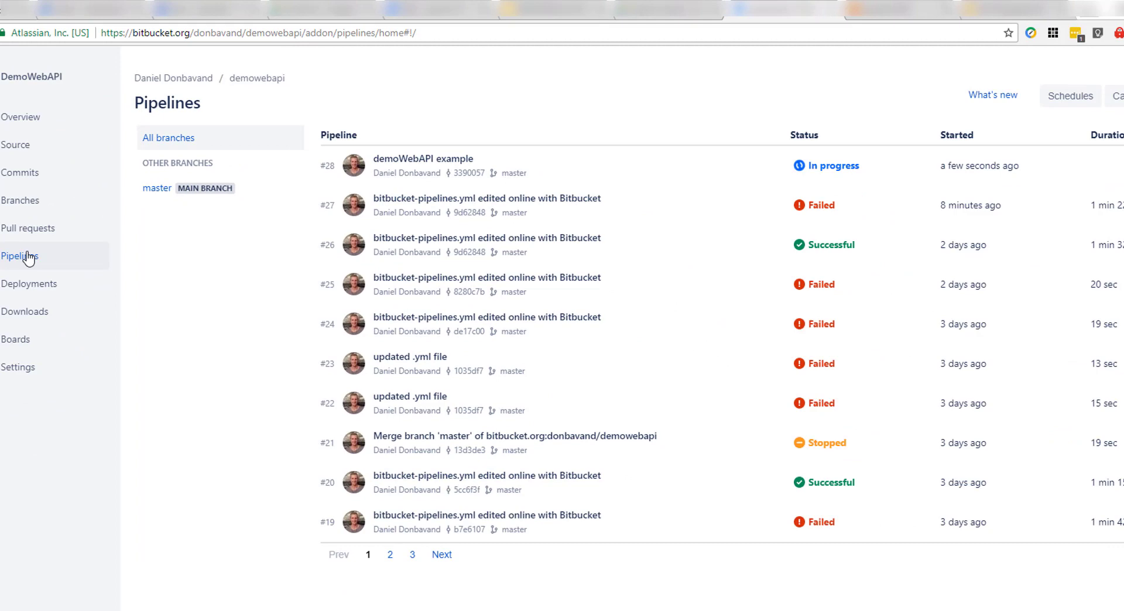
pyautogui.click(423, 158)
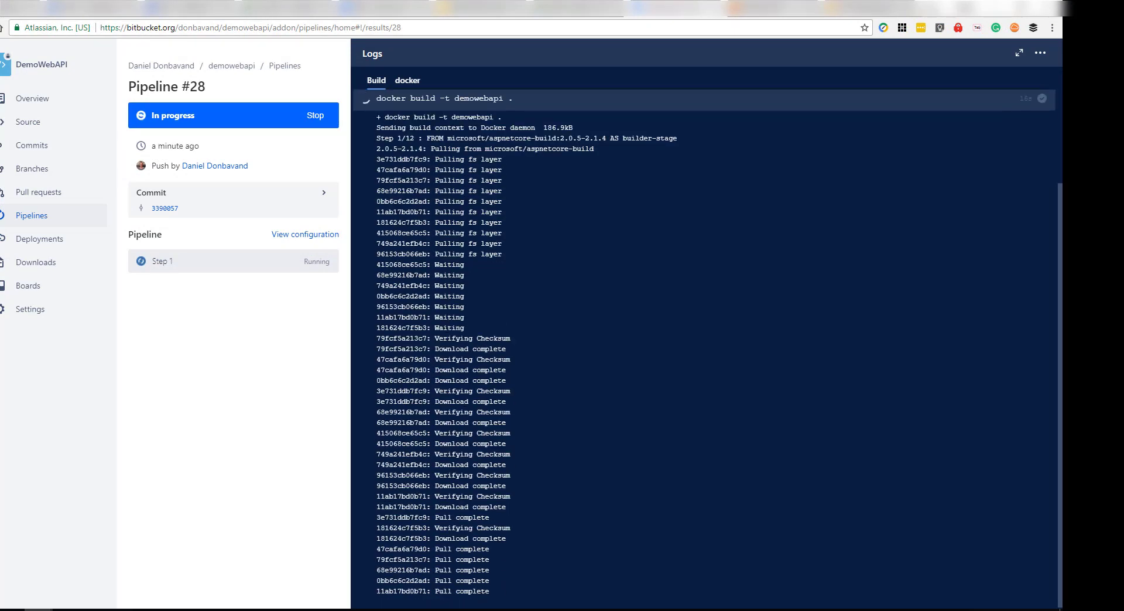
pyautogui.scroll(-3)
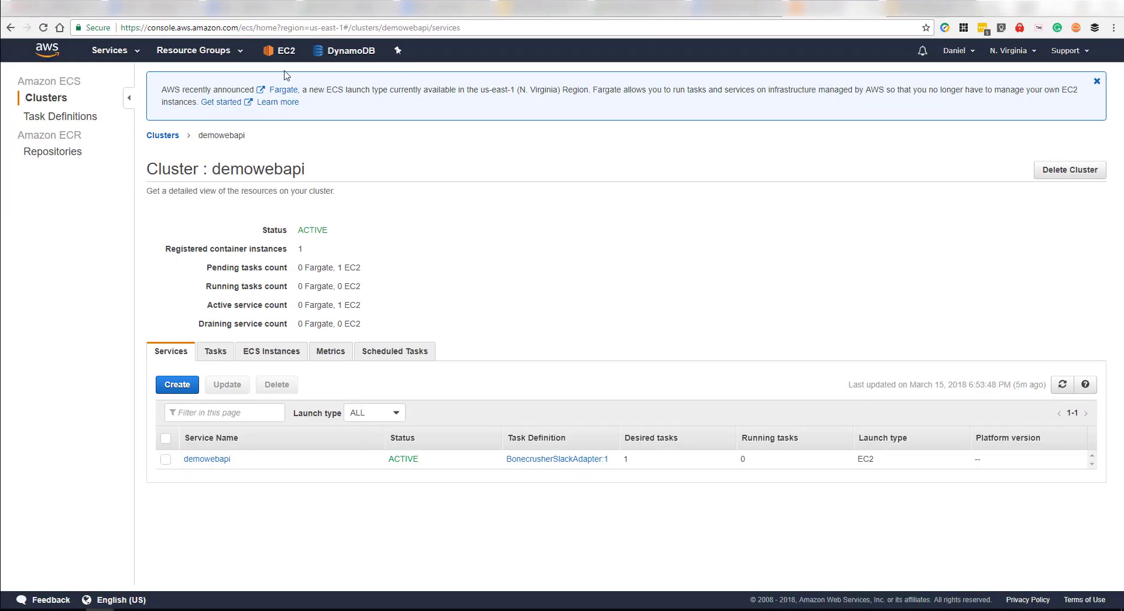
# Step: List the running t2.micro EC2 instances and select the ECS Instance row
pyautogui.click(282, 50)
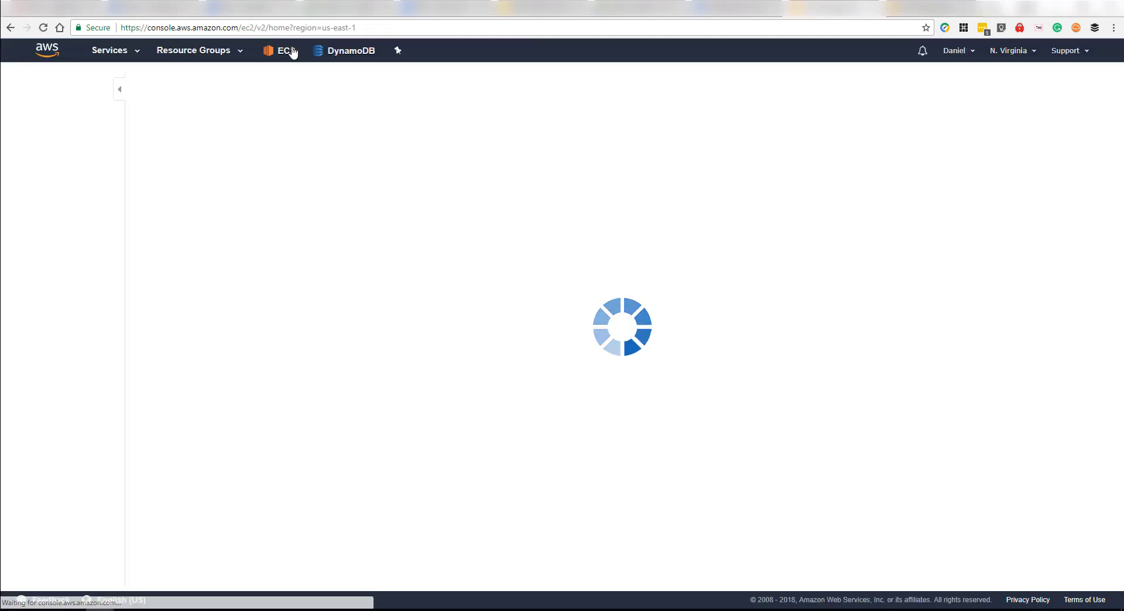
pyautogui.click(284, 50)
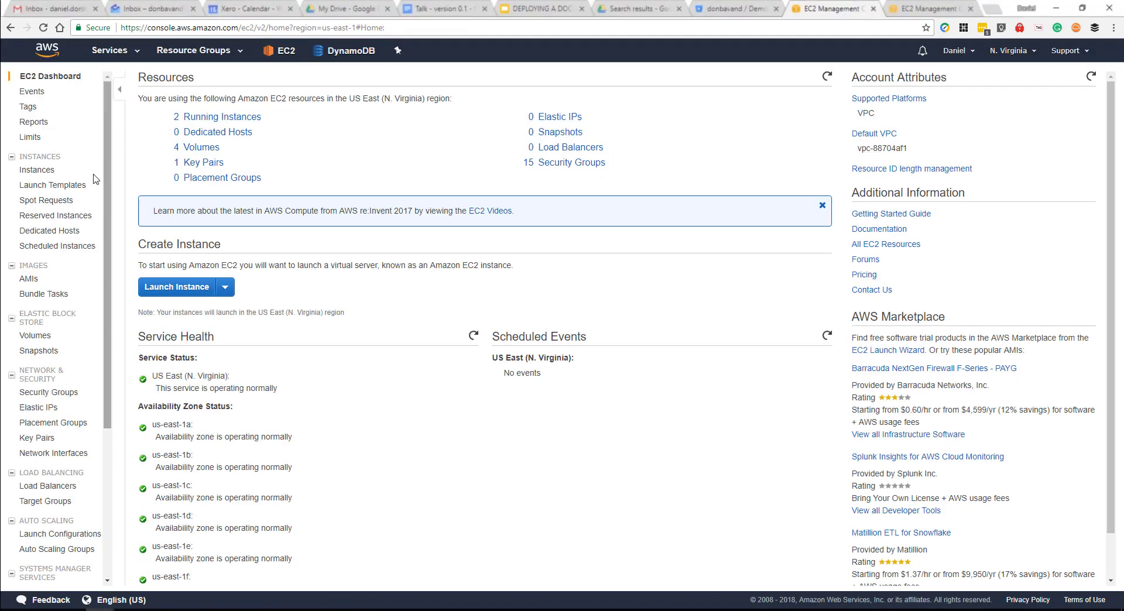
pyautogui.click(35, 169)
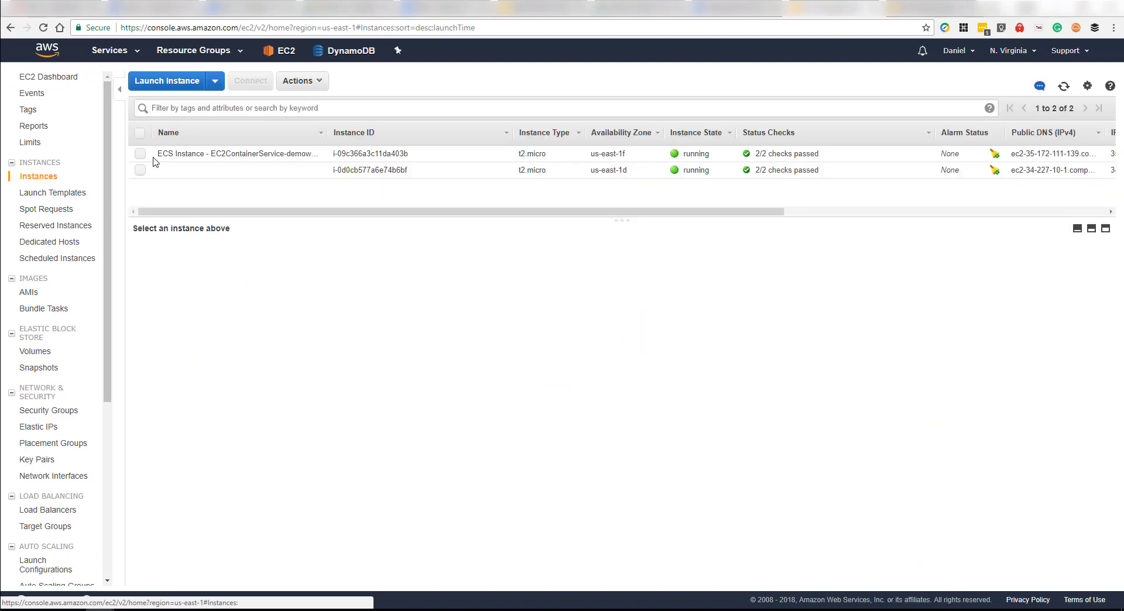
pyautogui.click(237, 153)
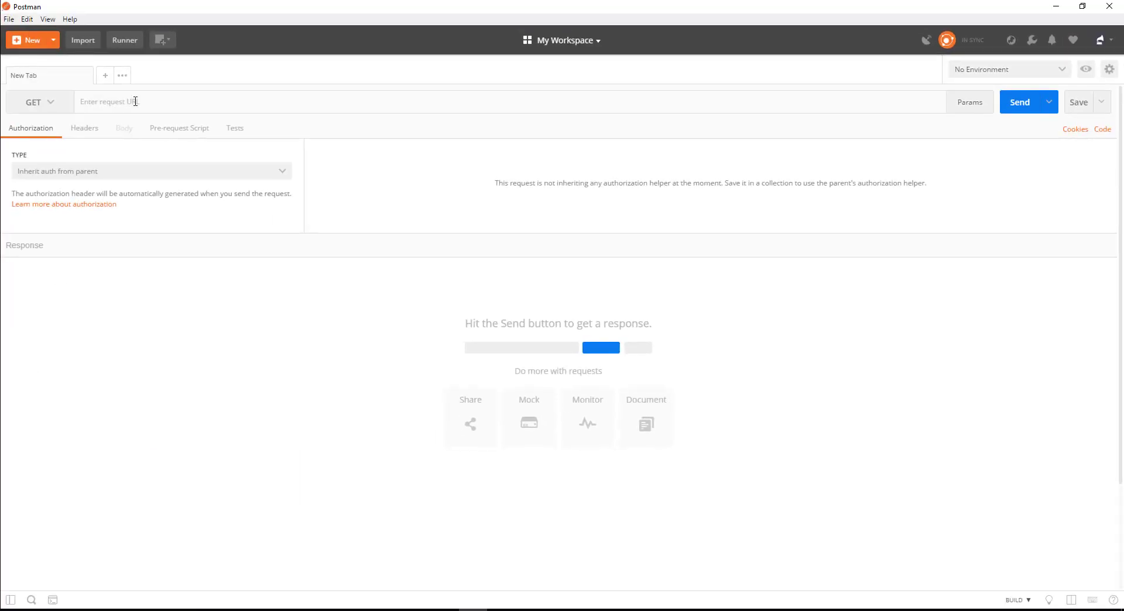
pyautogui.write('http://ec2-35-172-111-139.compute-1.amazonaws.com')
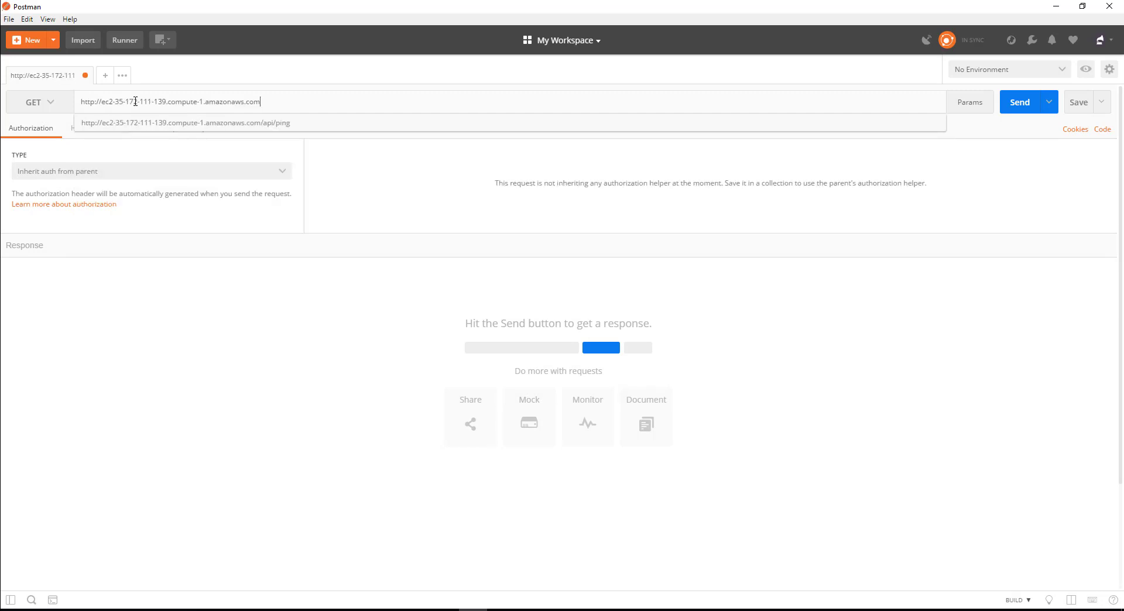
pyautogui.write('/')
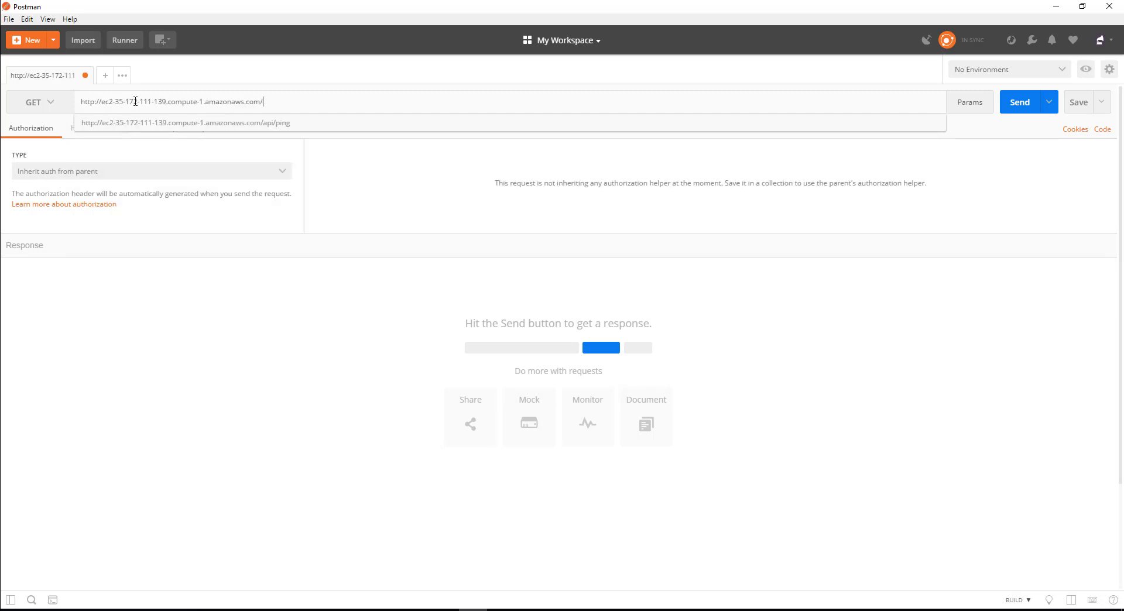
pyautogui.write('api/pi')
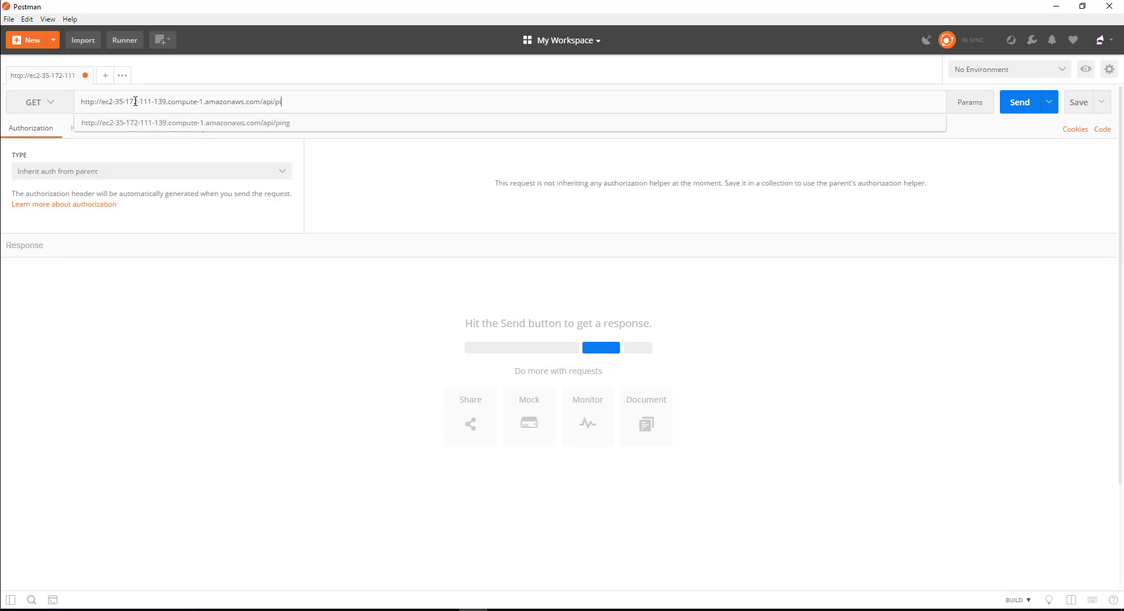
pyautogui.click(1018, 102)
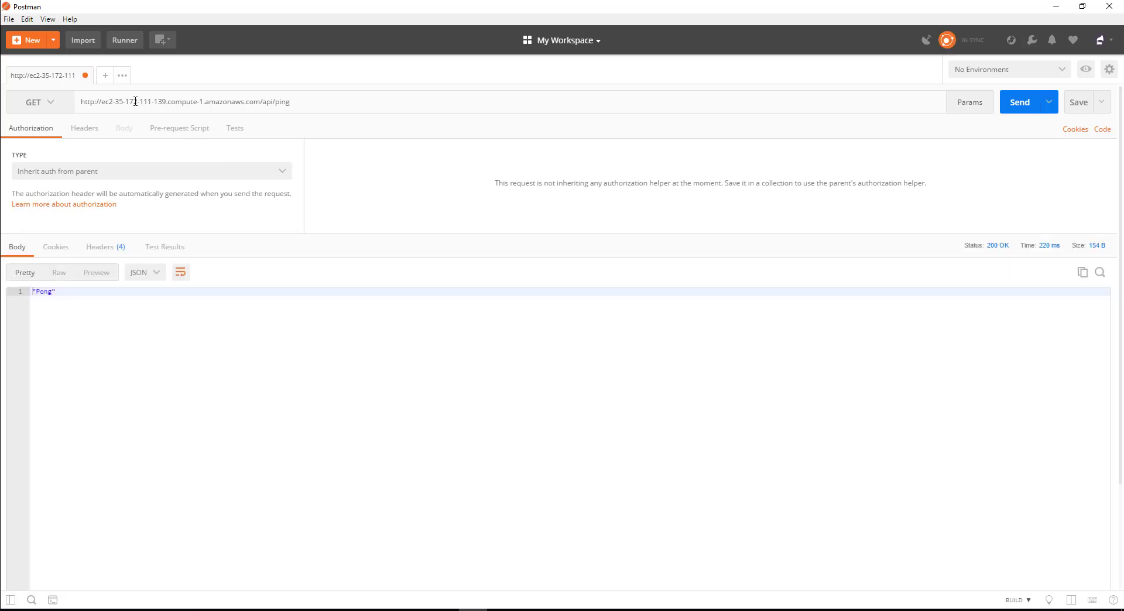
pyautogui.moveTo(166, 281)
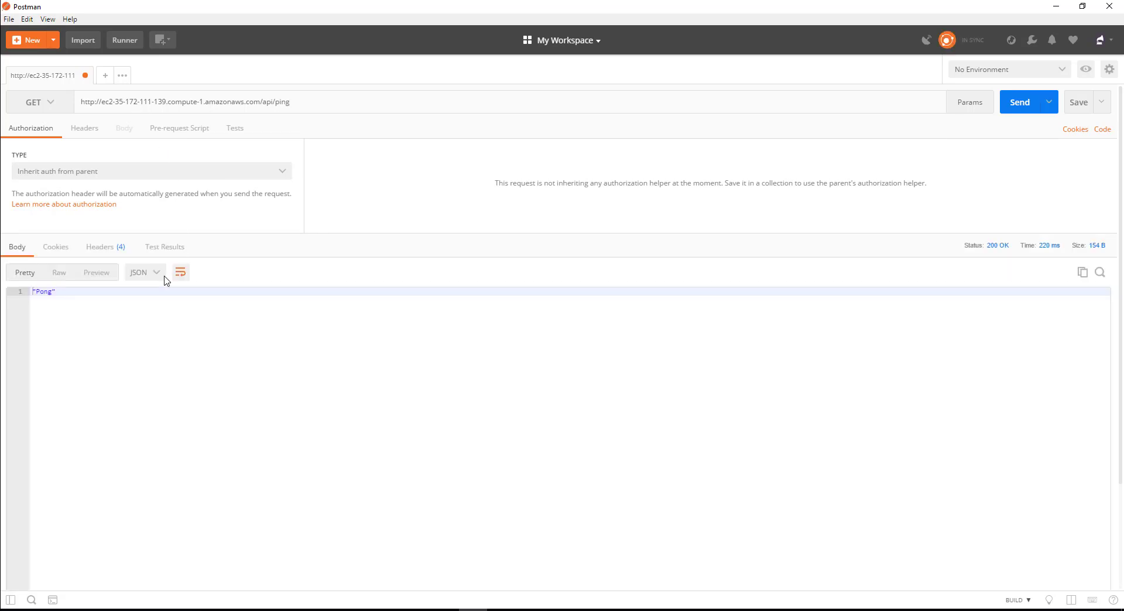